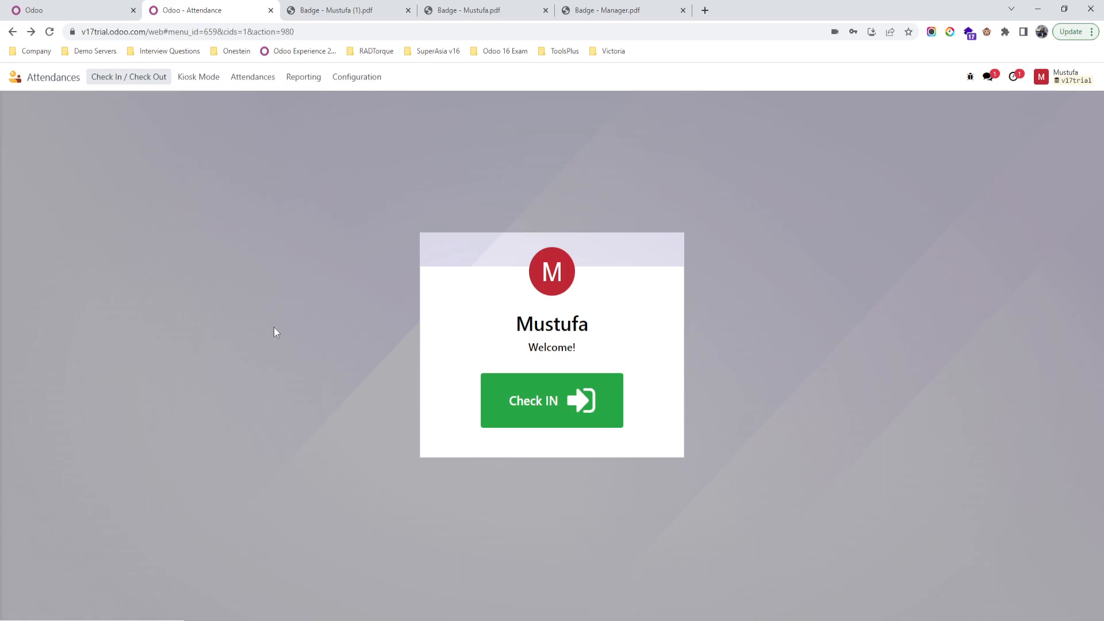
{"action": "mouse_move", "coordinate": [134, 174]}
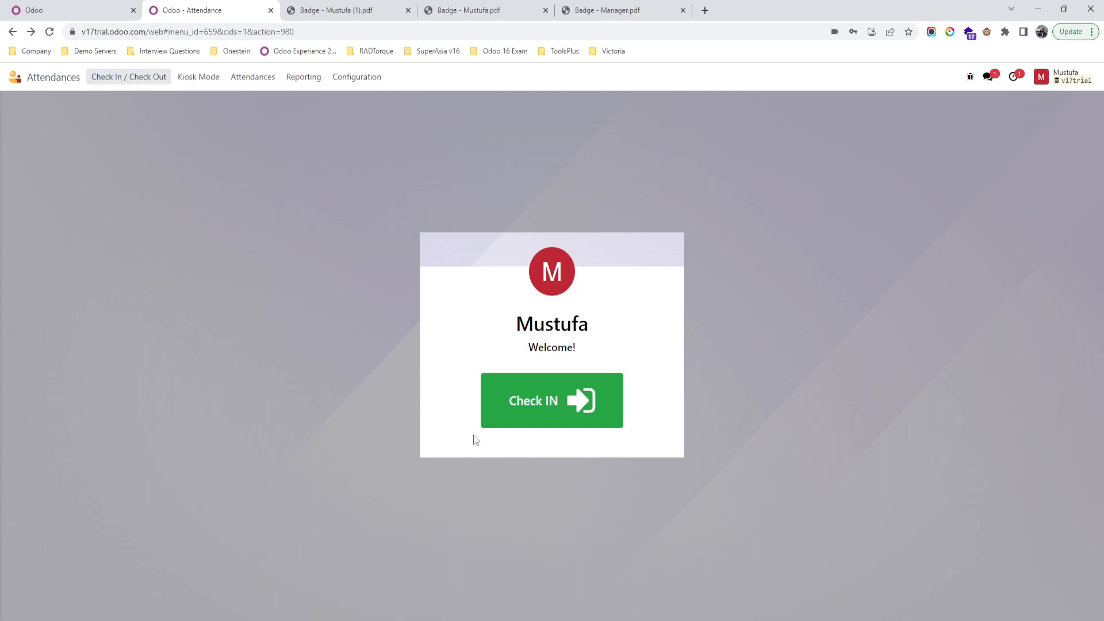
Check Mustufa in manually and dismiss the welcome message.
{"action": "left_click", "coordinate": [552, 400]}
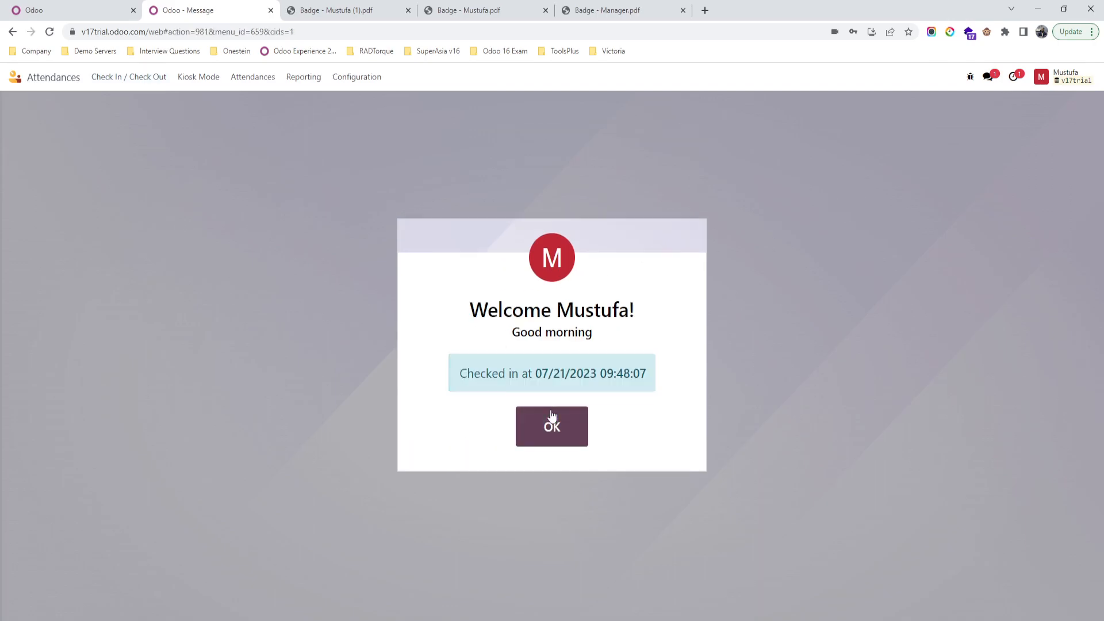
{"action": "left_click", "coordinate": [551, 426]}
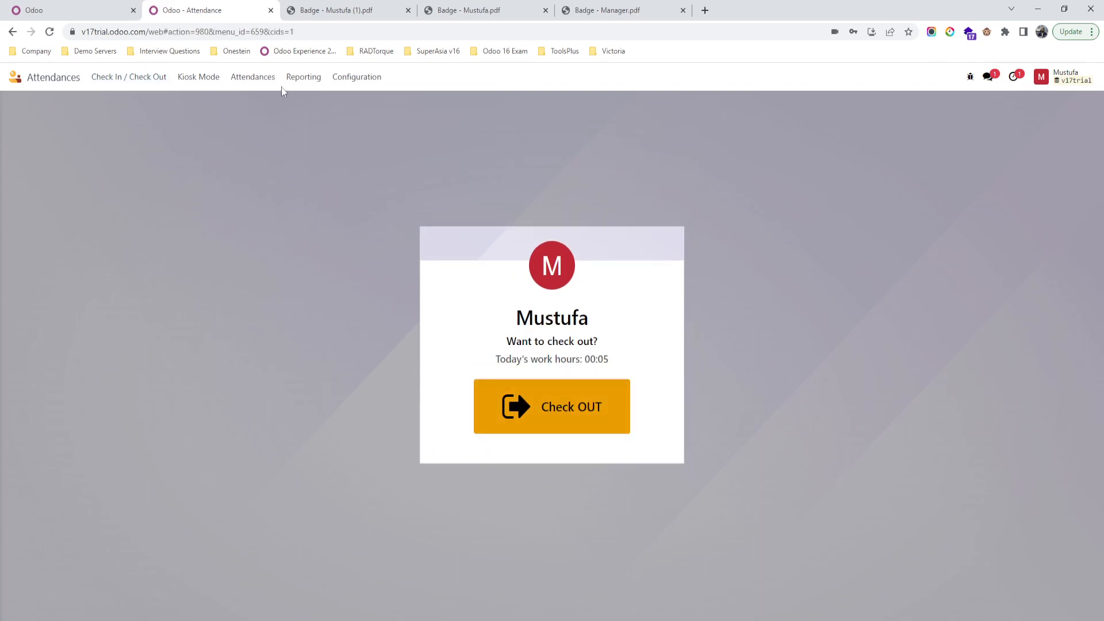
Keep kiosk mode as Barcode / RFID and Manual Selection with front camera source.
{"action": "left_click", "coordinate": [356, 77]}
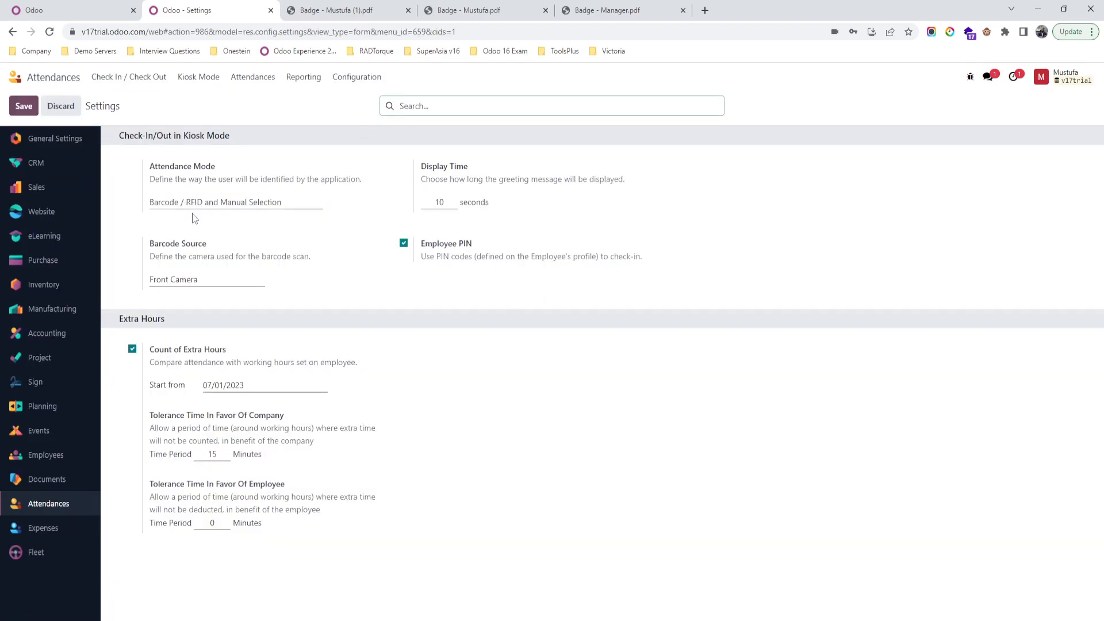
{"action": "left_click", "coordinate": [236, 201]}
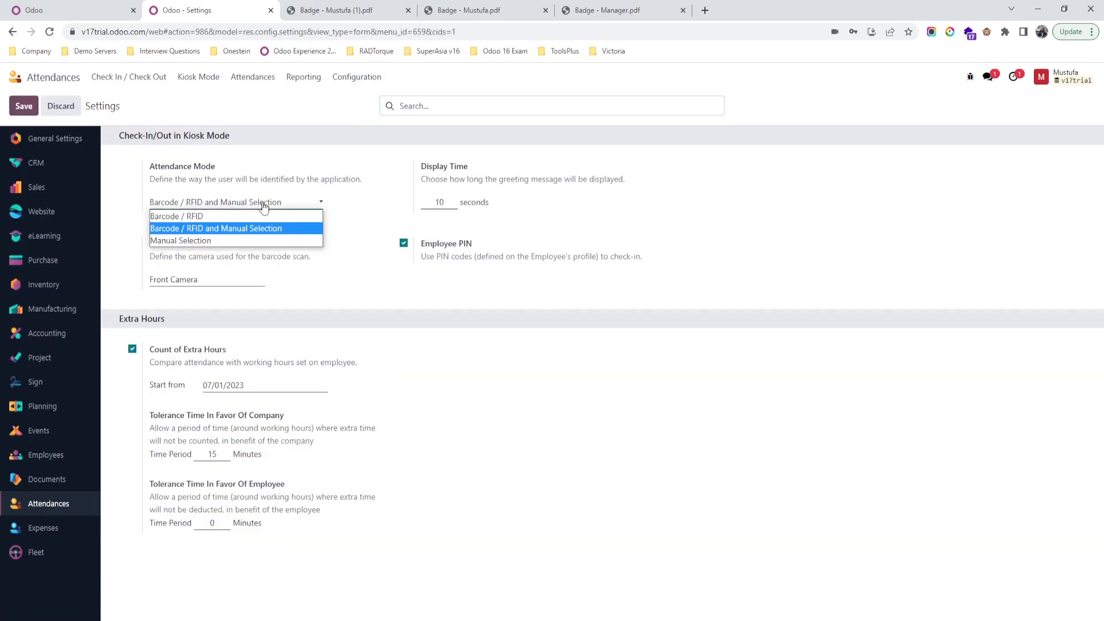
{"action": "left_click", "coordinate": [217, 228]}
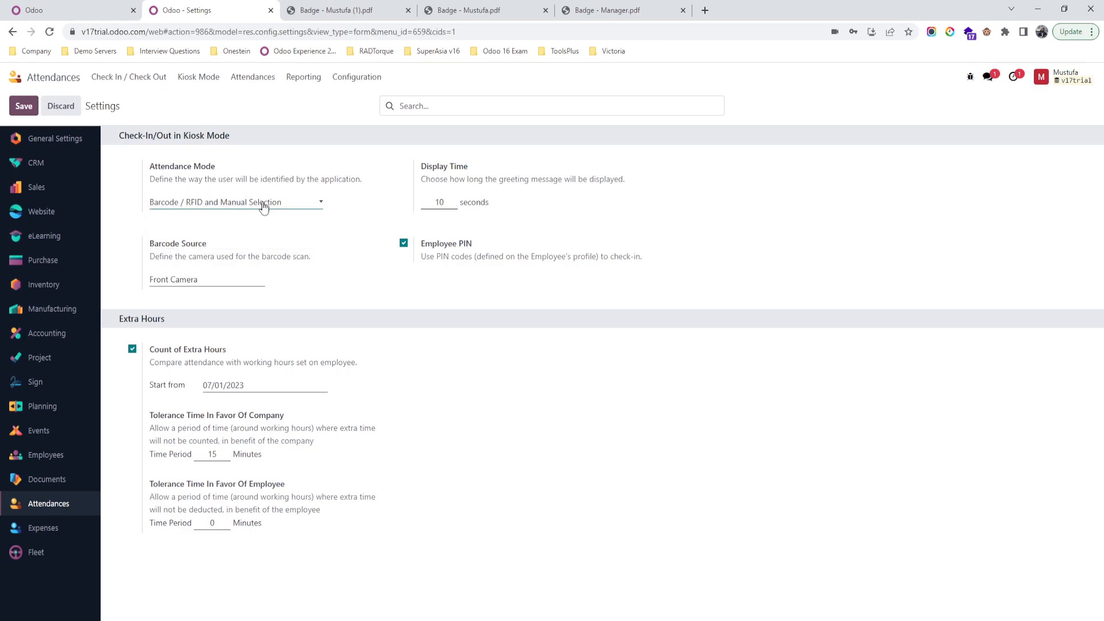
{"action": "left_click", "coordinate": [206, 278]}
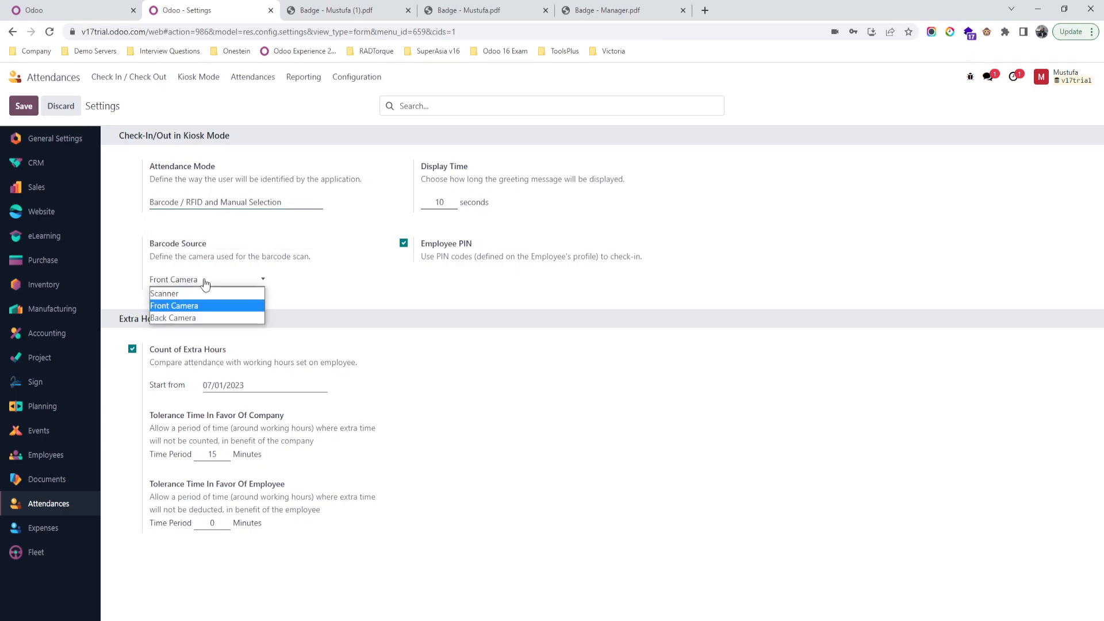
{"action": "left_click", "coordinate": [207, 305]}
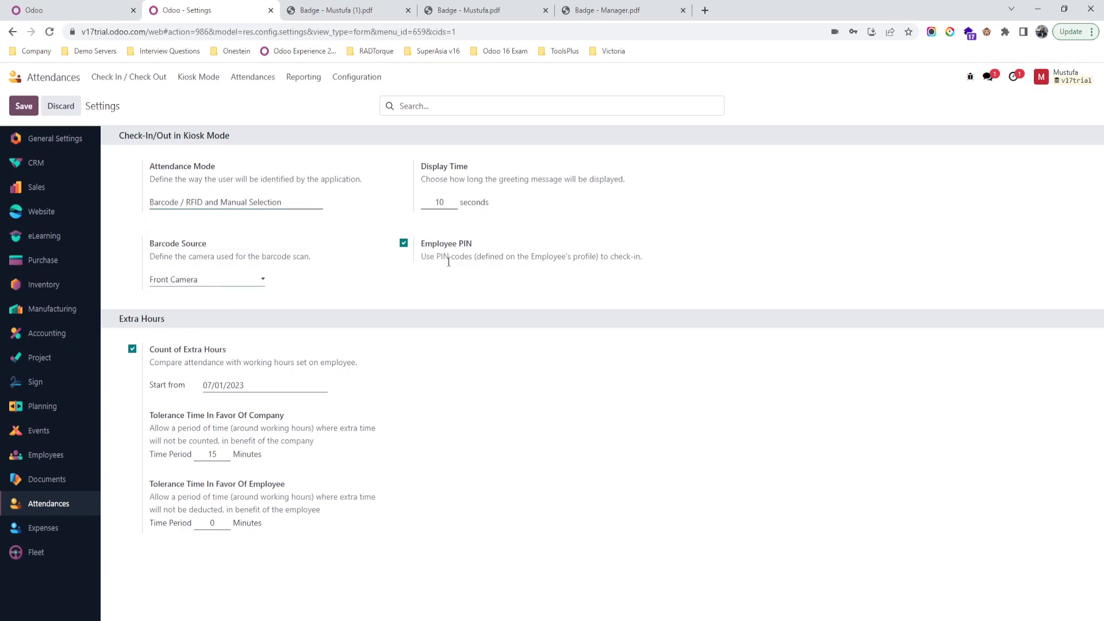
{"action": "mouse_move", "coordinate": [418, 259]}
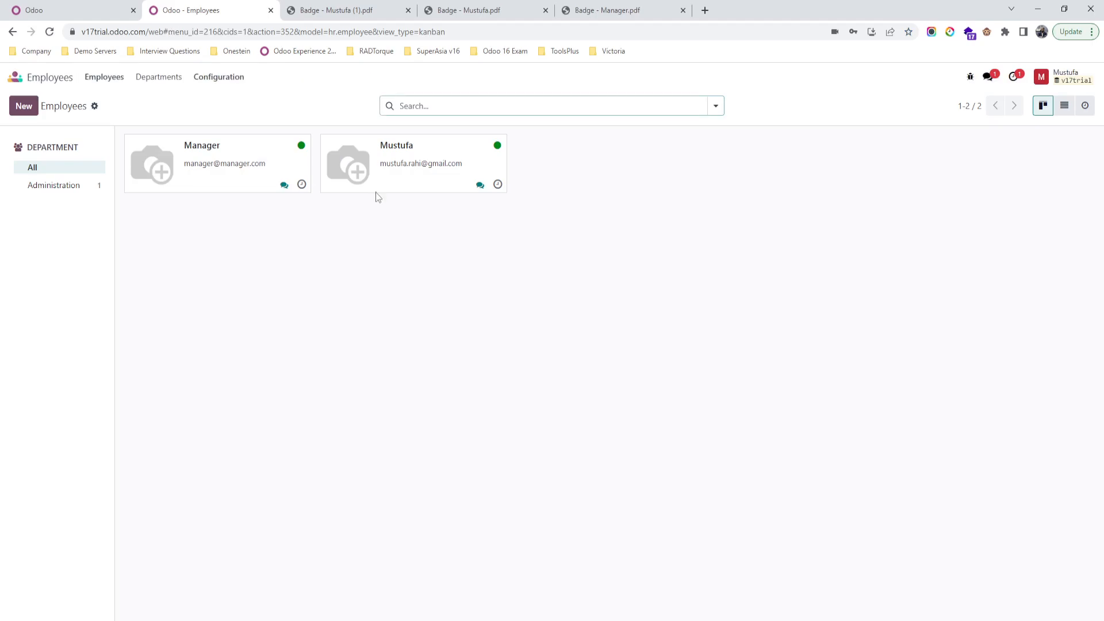
Open Mustufa's employee record to view his PIN code and badge ID.
{"action": "left_click", "coordinate": [396, 146]}
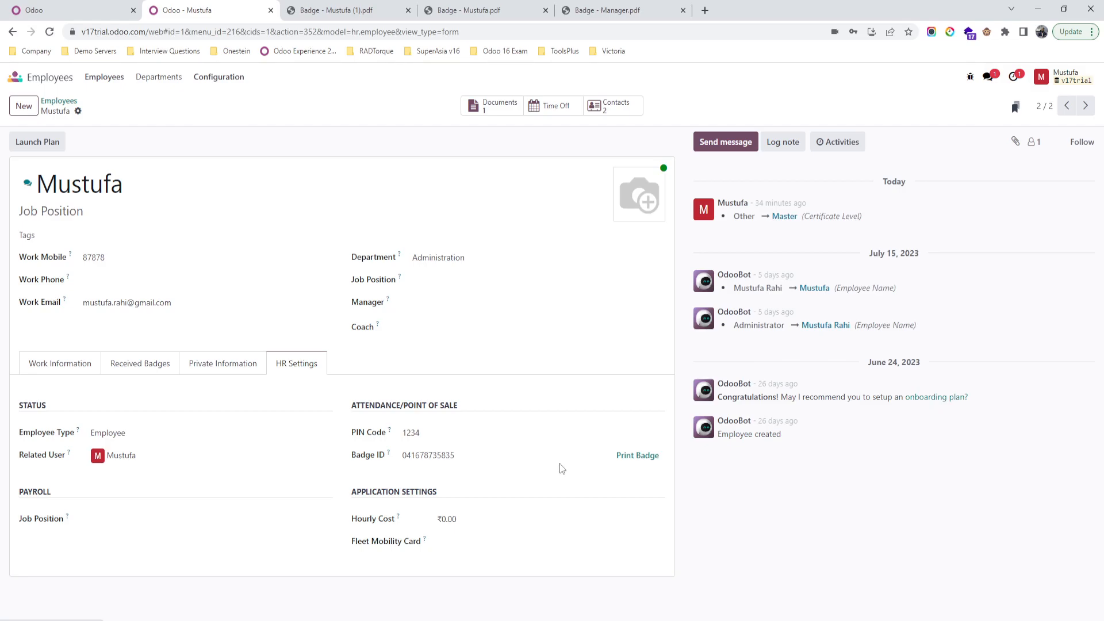
View Mustufa's badge PDF with barcode, then go back to the Odoo attendance screen.
{"action": "left_click", "coordinate": [345, 10]}
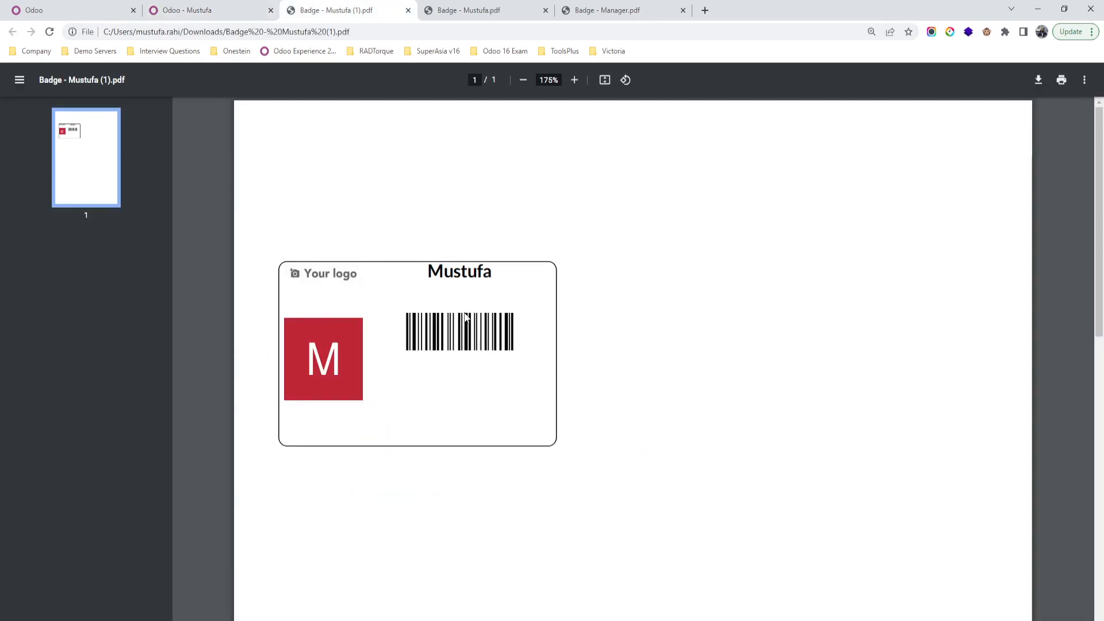
{"action": "mouse_move", "coordinate": [295, 304]}
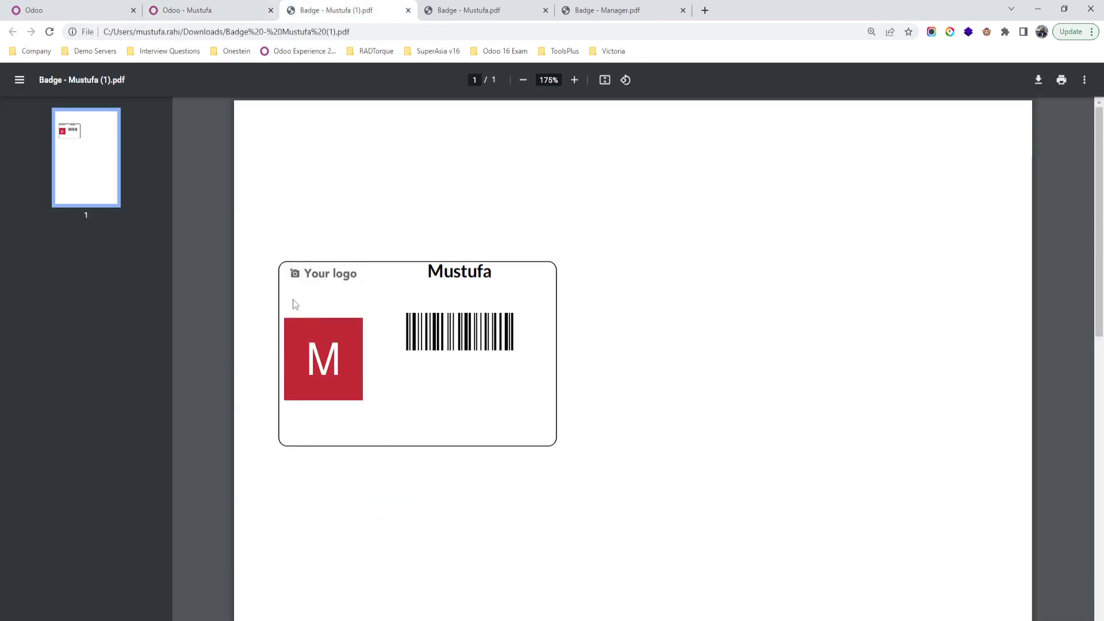
{"action": "mouse_move", "coordinate": [330, 275]}
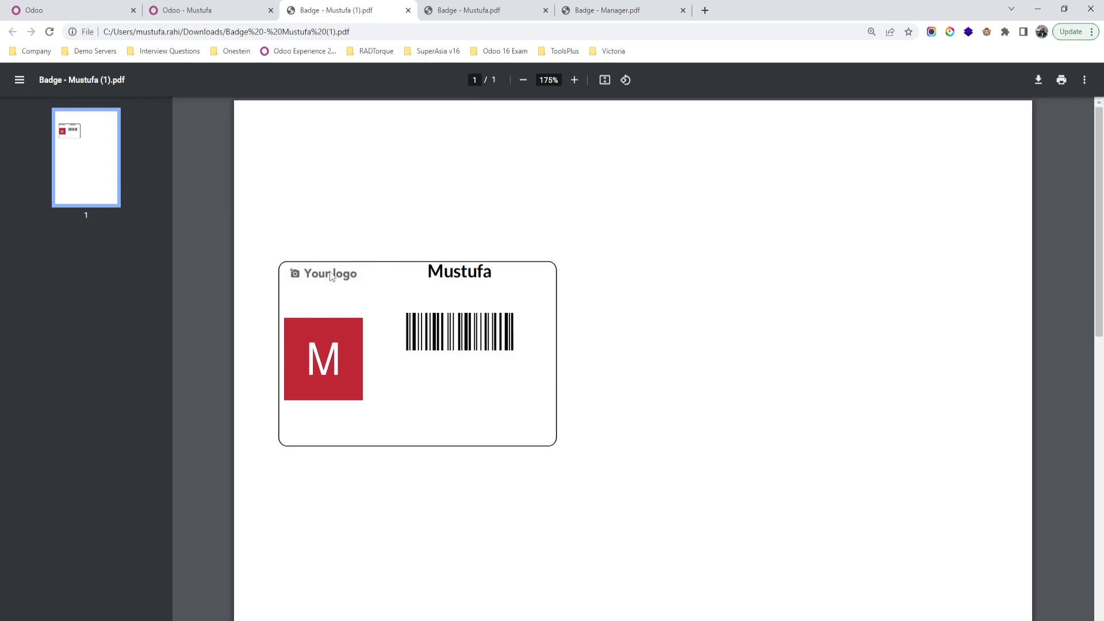
{"action": "mouse_move", "coordinate": [468, 271]}
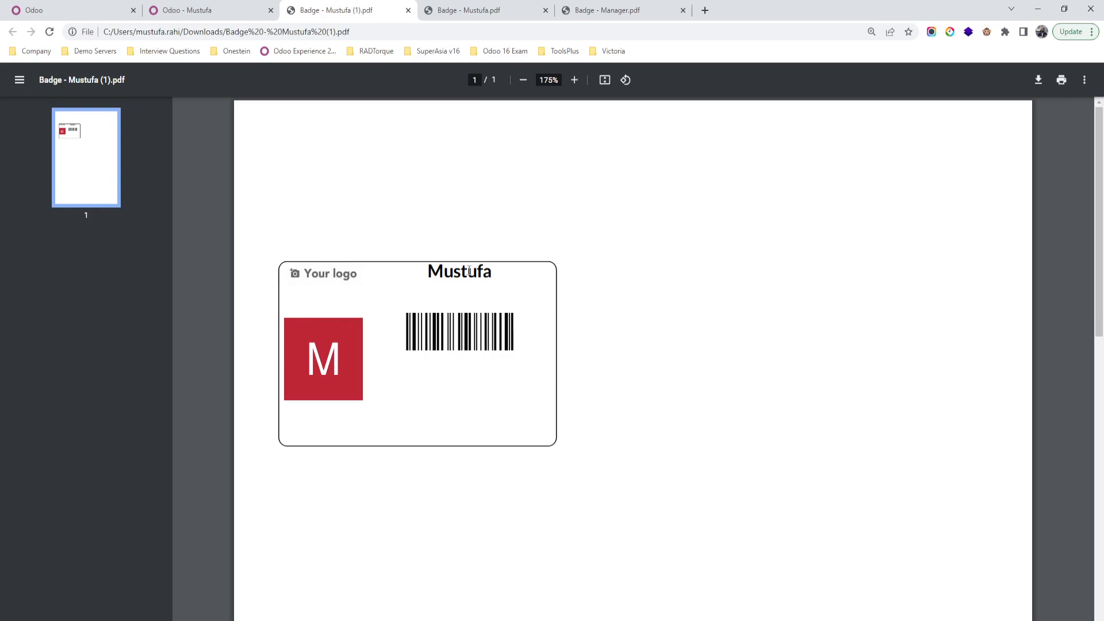
{"action": "mouse_move", "coordinate": [498, 325]}
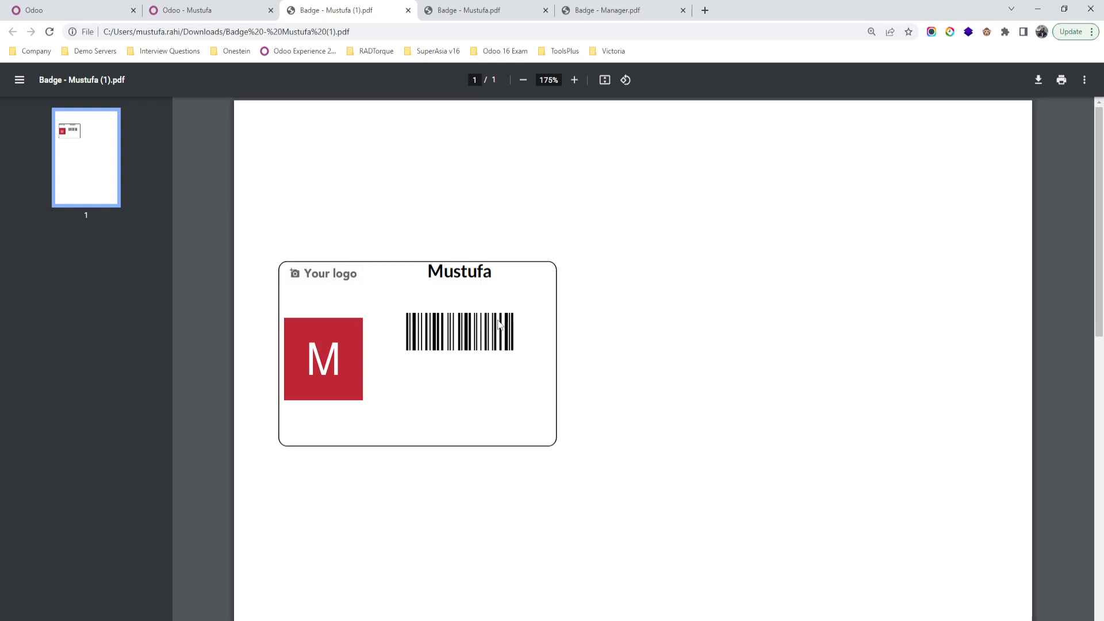
{"action": "left_click", "coordinate": [204, 10]}
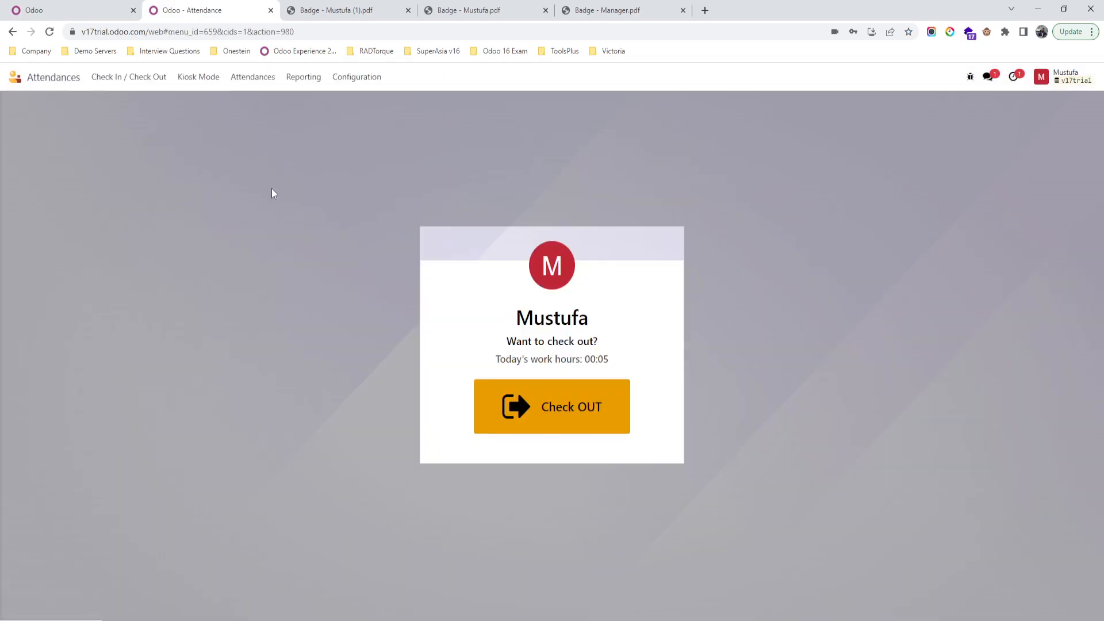
Check Mustufa out at the kiosk by manual selection and PIN, then dismiss Goodbye.
{"action": "left_click", "coordinate": [552, 407]}
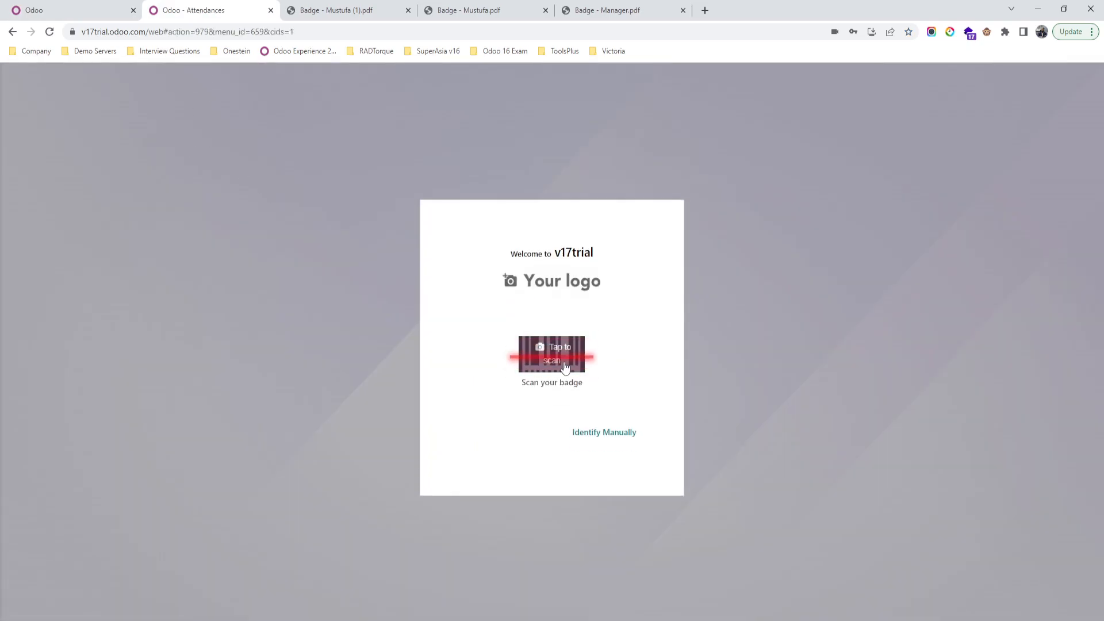
{"action": "left_click", "coordinate": [603, 432]}
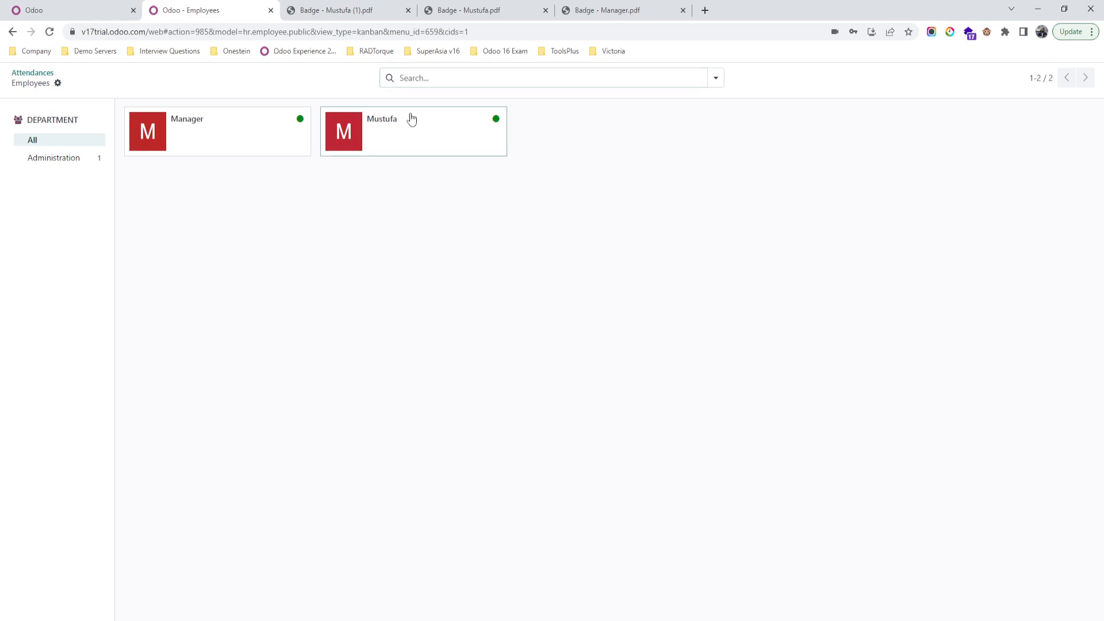
{"action": "left_click", "coordinate": [412, 131]}
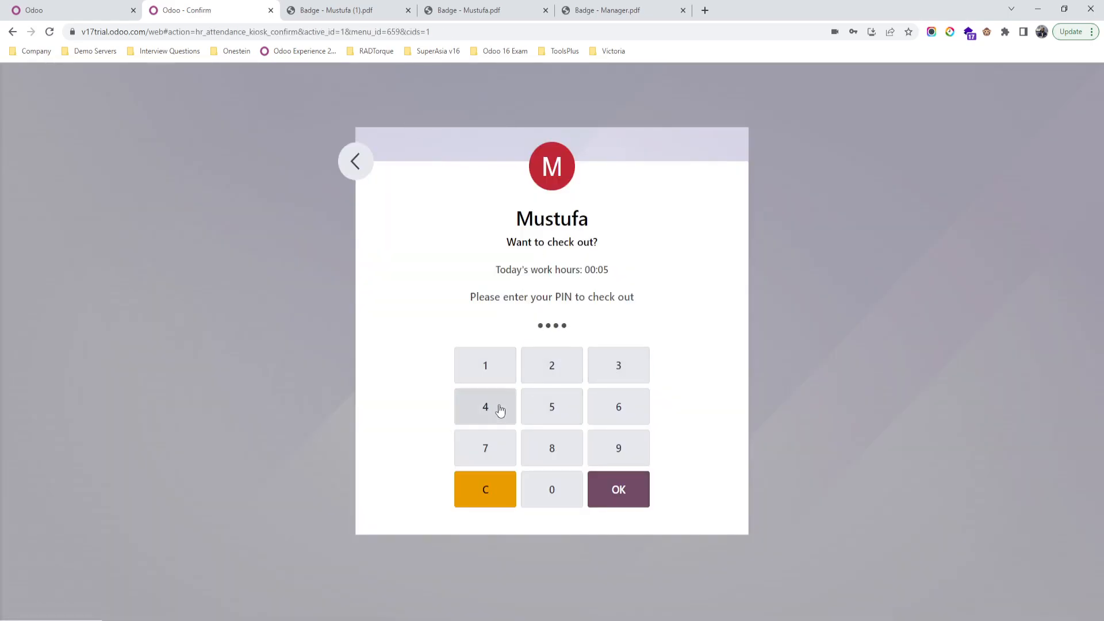
{"action": "left_click", "coordinate": [617, 489]}
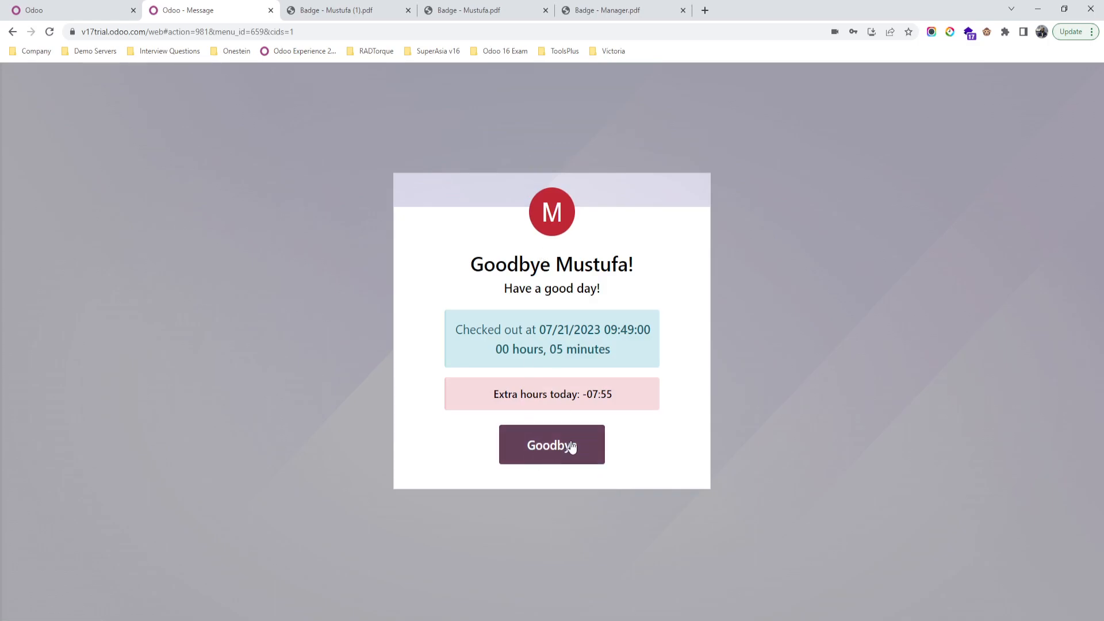
{"action": "left_click", "coordinate": [552, 445]}
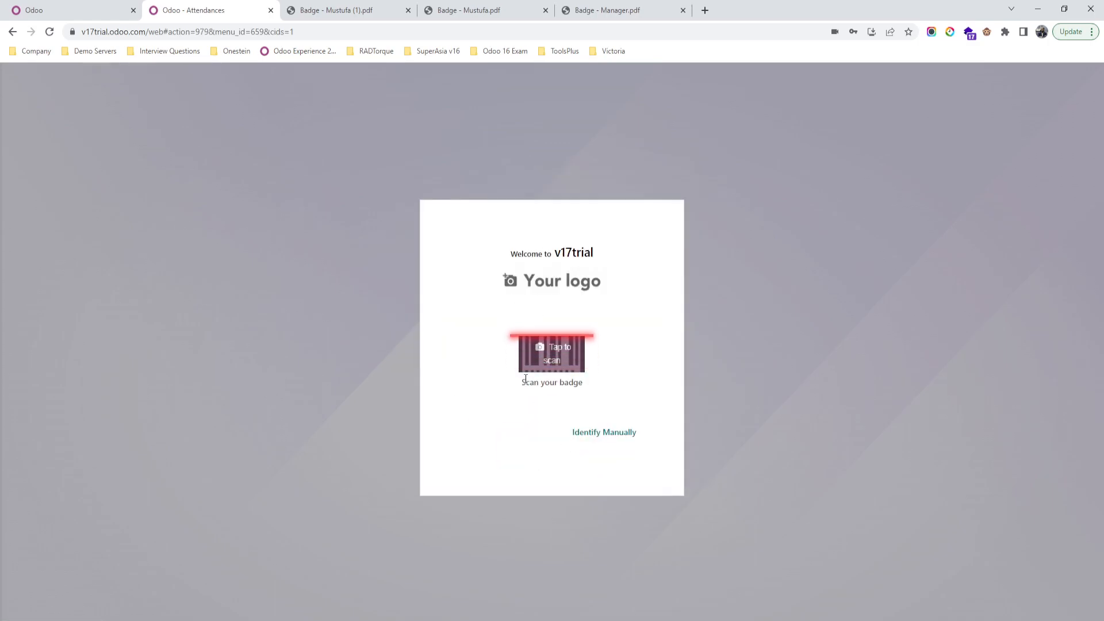
Scan Mustufa's badge at the kiosk to check in, then dismiss the welcome message.
{"action": "left_click", "coordinate": [551, 352]}
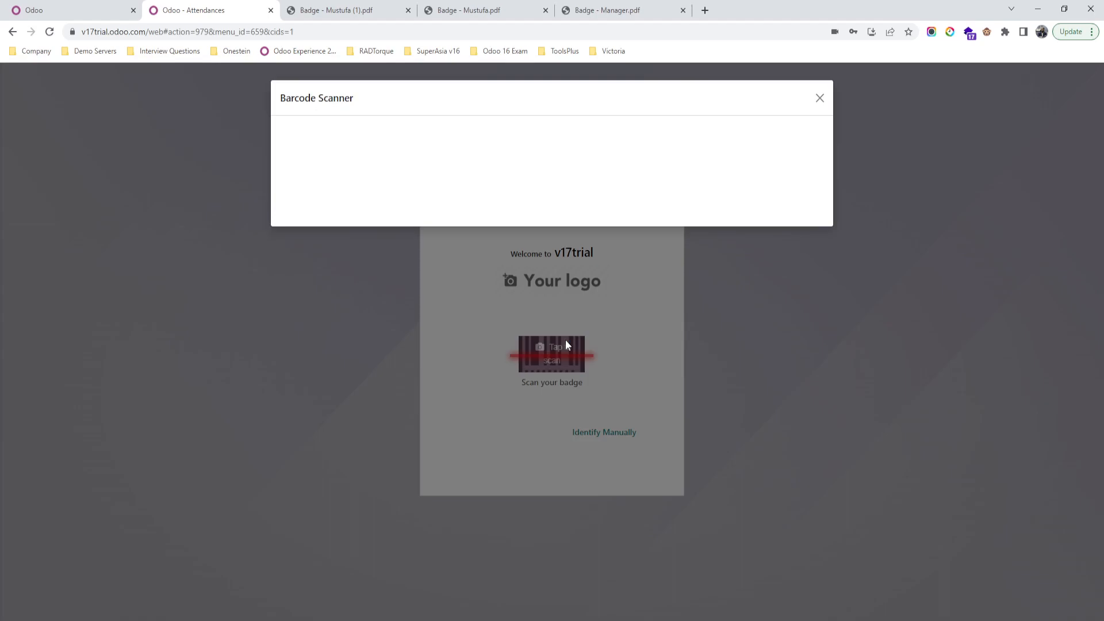
{"action": "left_click", "coordinate": [552, 354]}
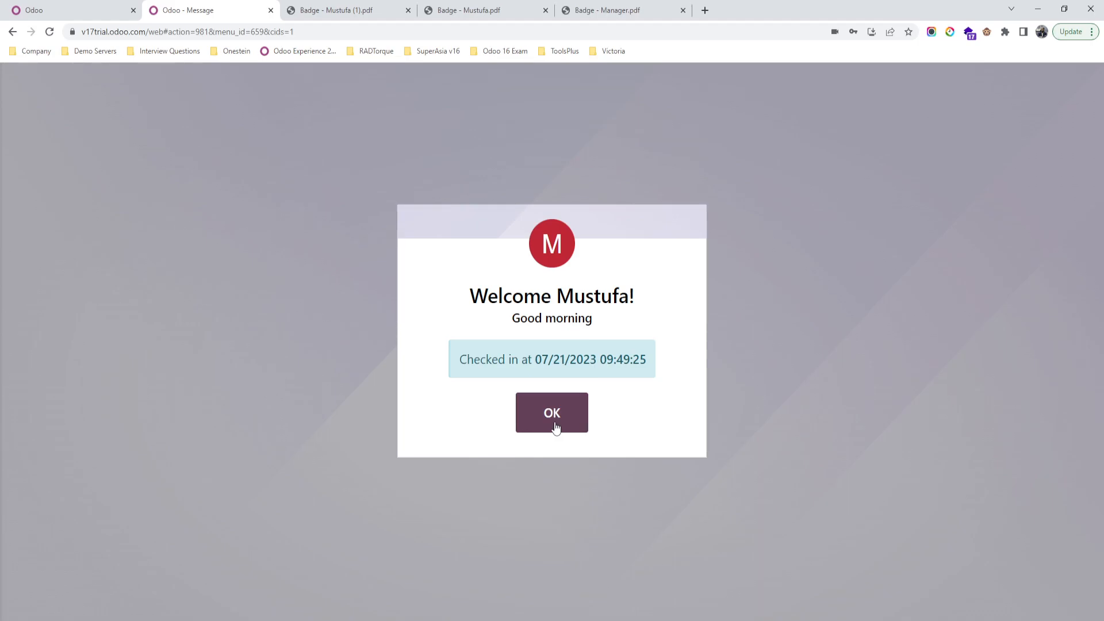
{"action": "left_click", "coordinate": [551, 412]}
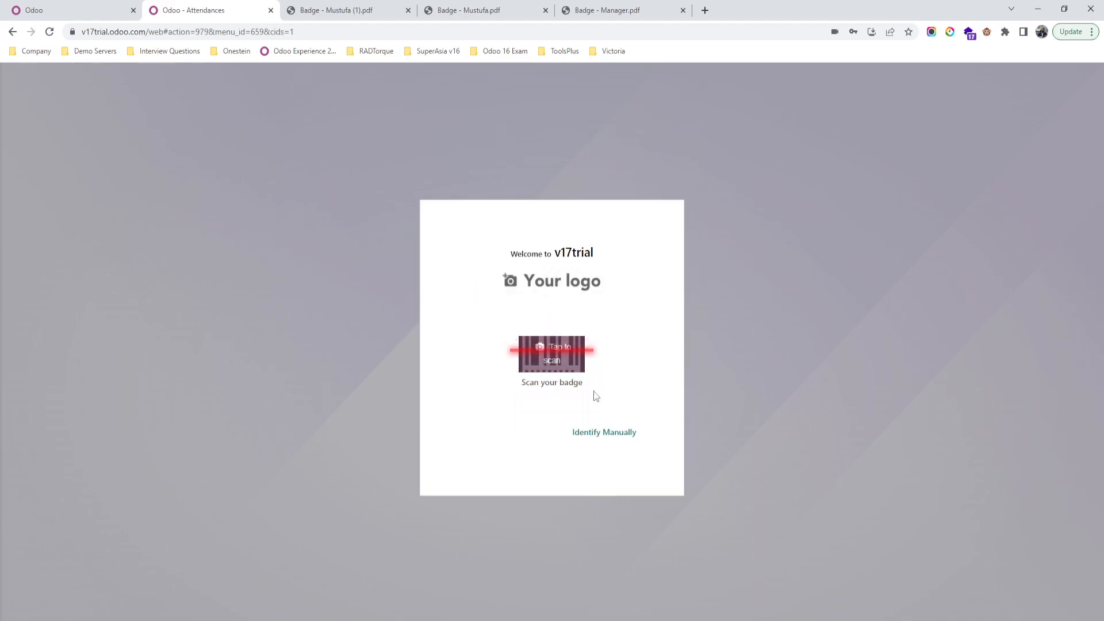
{"action": "mouse_move", "coordinate": [181, 168]}
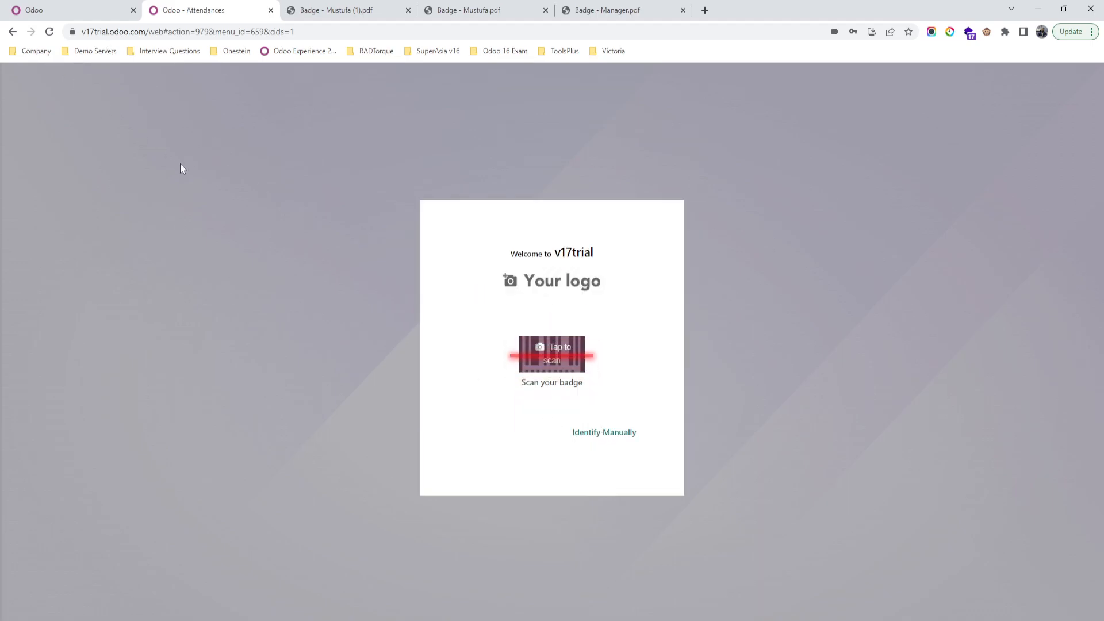
Exit kiosk mode and open the Attendances list of Mustufa's and Manager's sessions.
{"action": "left_click", "coordinate": [551, 353]}
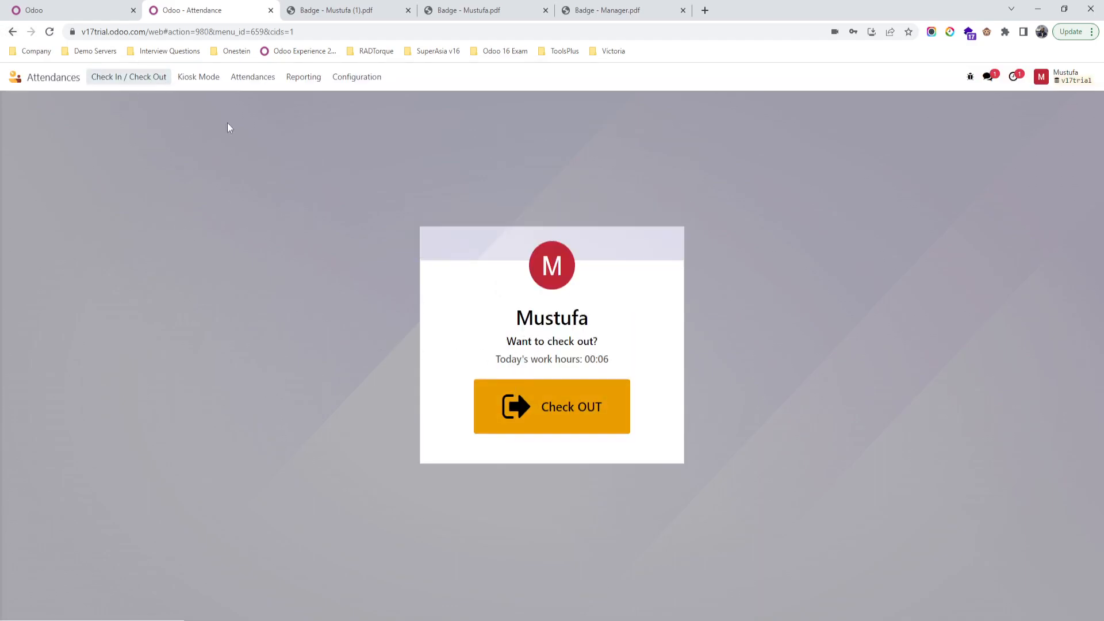
{"action": "left_click", "coordinate": [252, 76]}
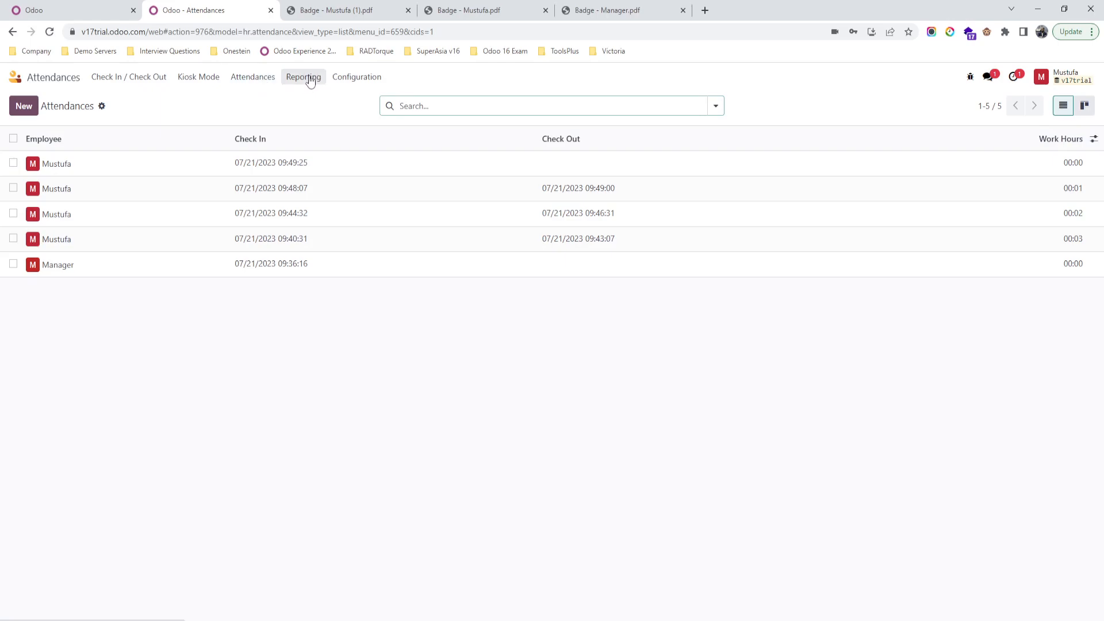
{"action": "mouse_move", "coordinate": [995, 202]}
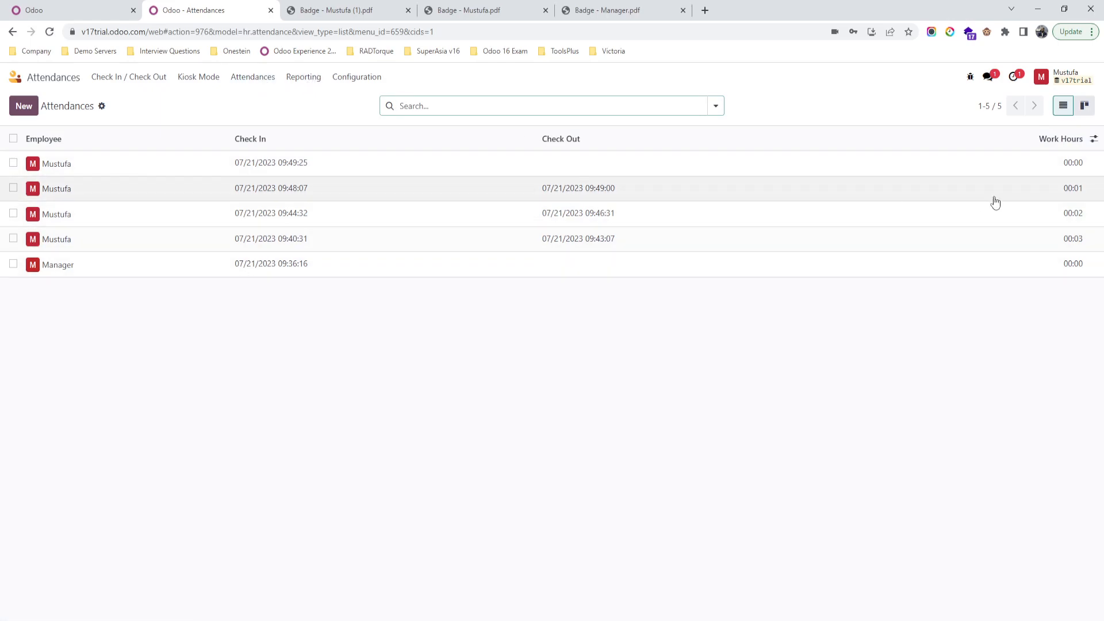
{"action": "left_click", "coordinate": [1094, 138]}
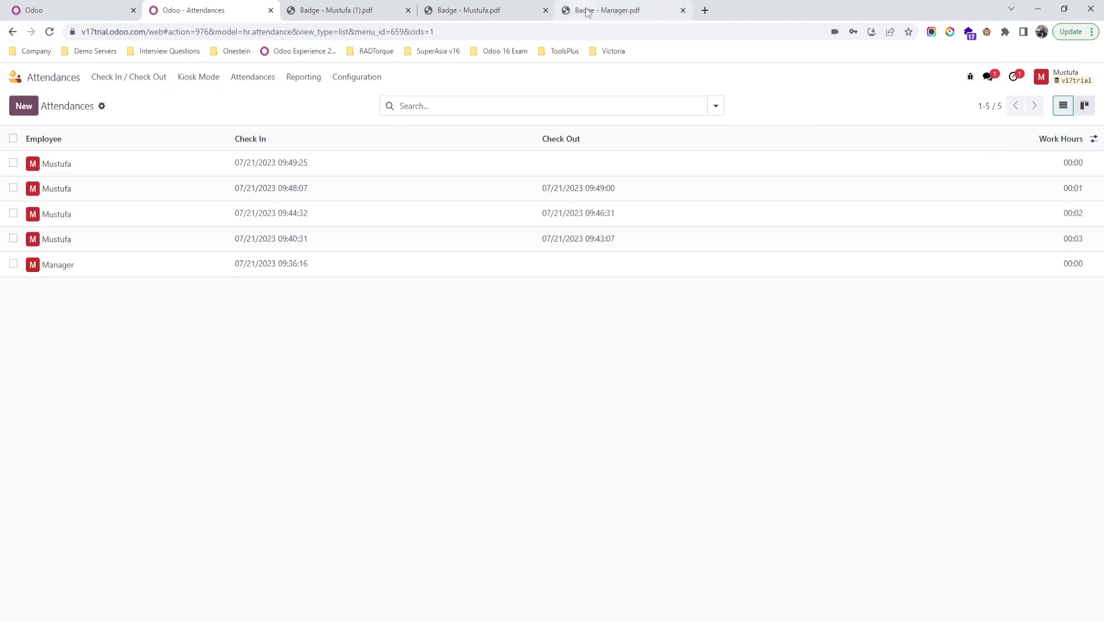
Switch to the Badge - Mustufa.pdf tab to view his badge barcode.
{"action": "left_click", "coordinate": [465, 10]}
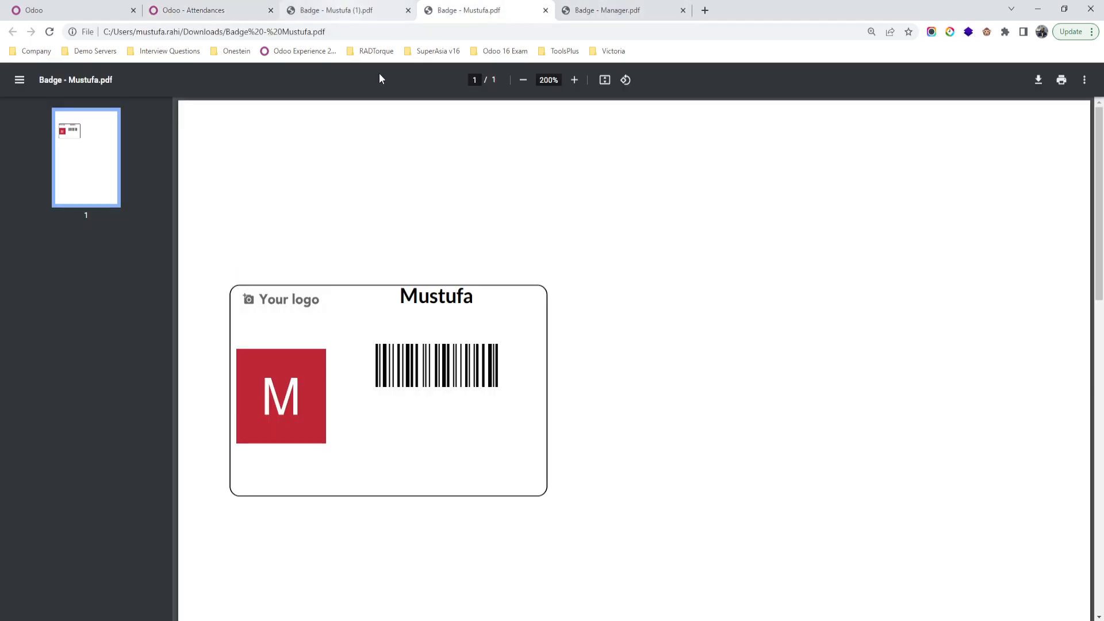
{"action": "mouse_move", "coordinate": [404, 122]}
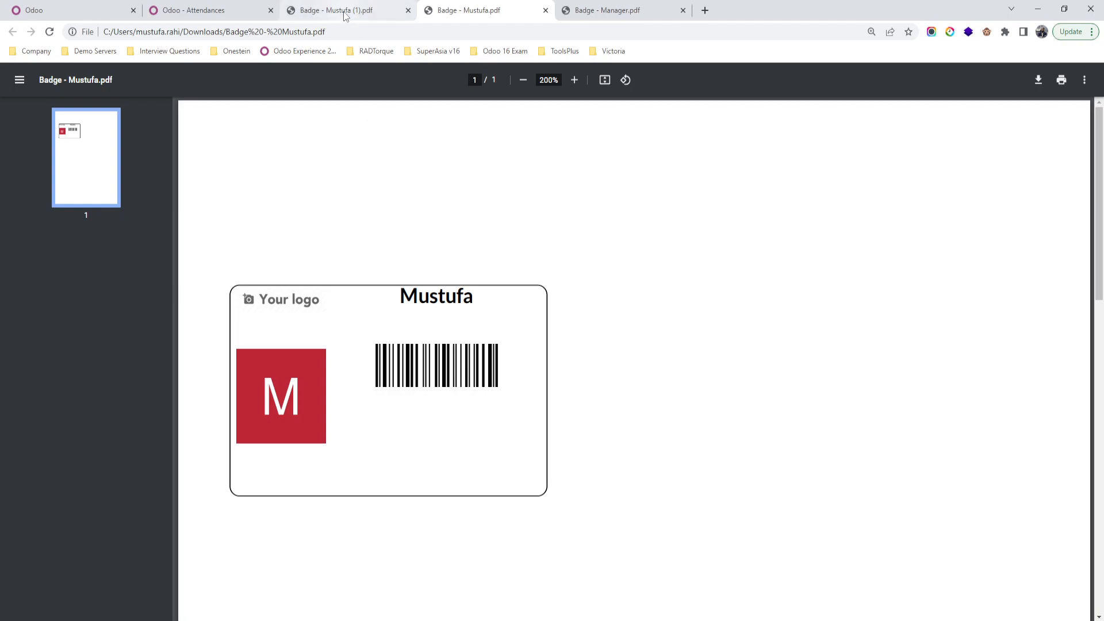
{"action": "mouse_move", "coordinate": [345, 9]}
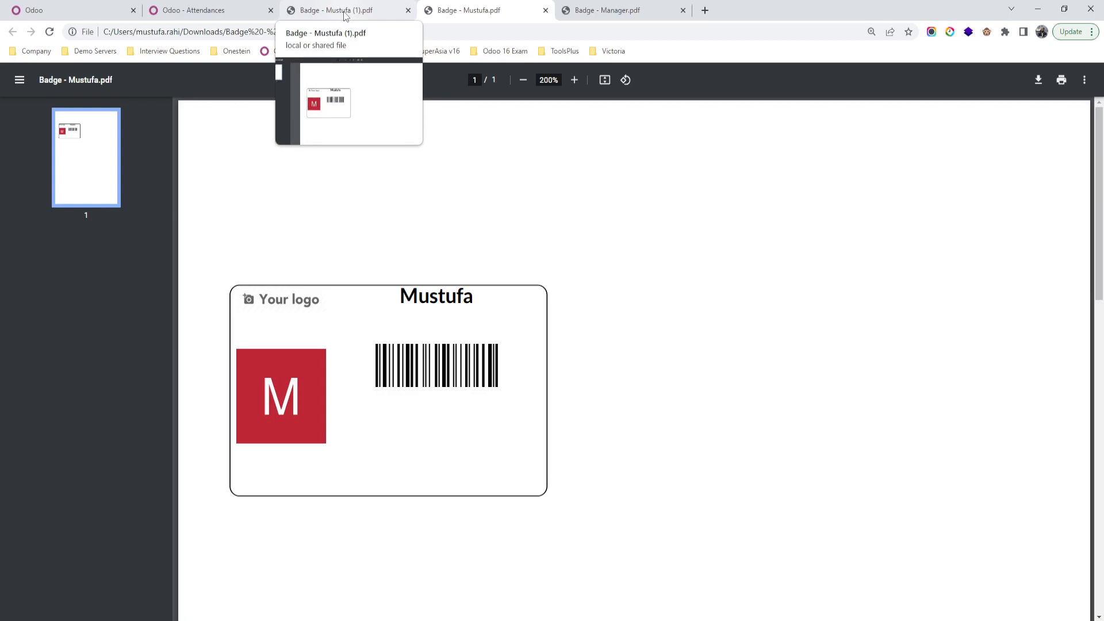
{"action": "mouse_move", "coordinate": [453, 206]}
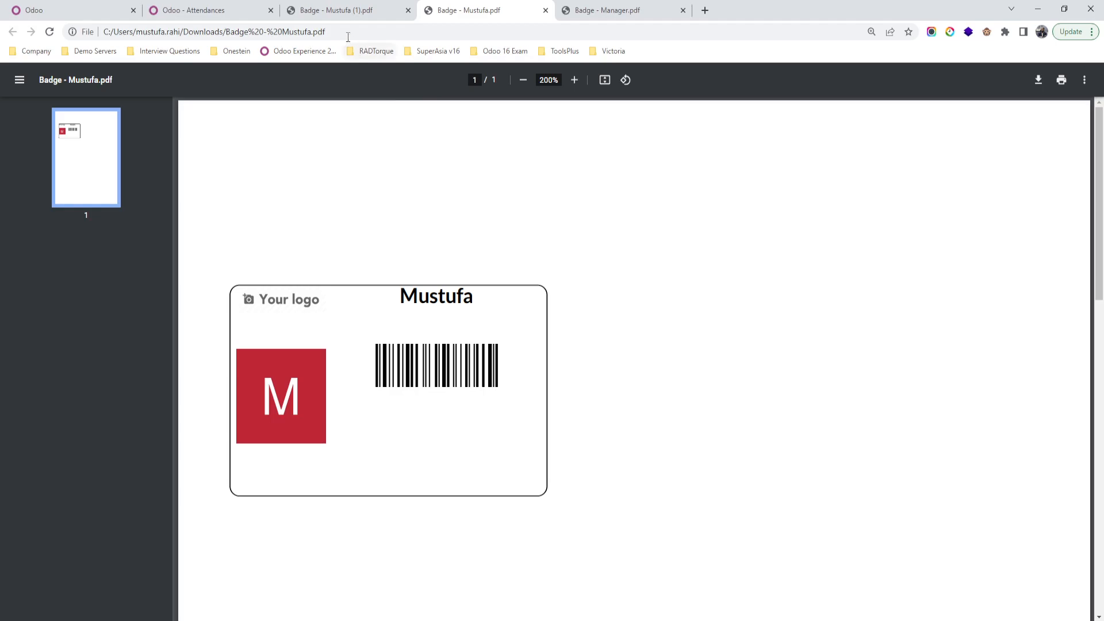
{"action": "mouse_move", "coordinate": [345, 10]}
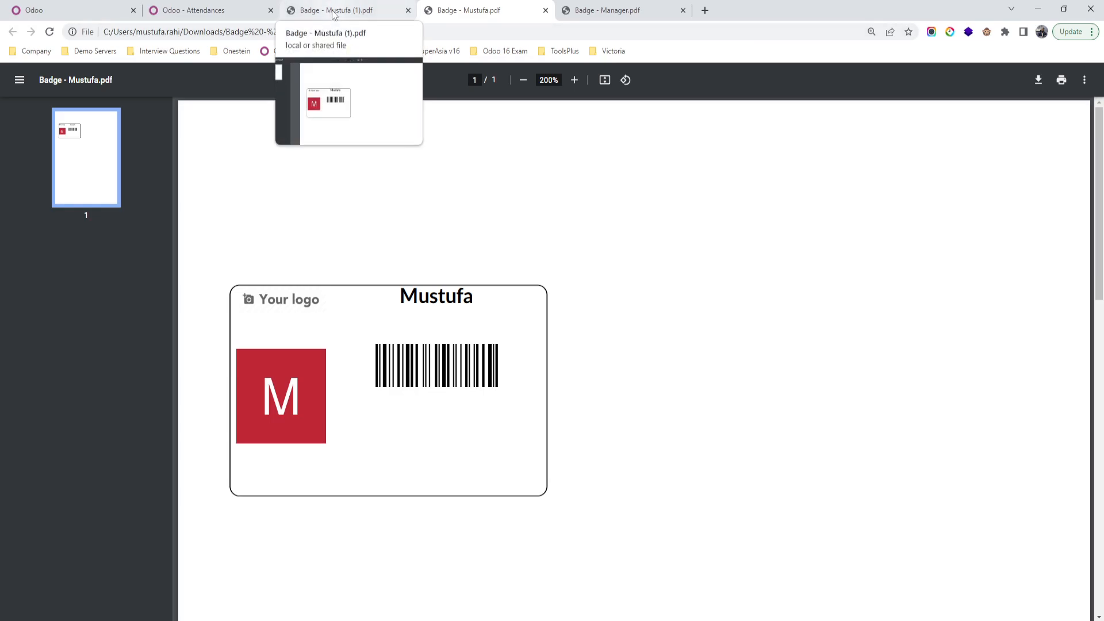
{"action": "mouse_move", "coordinate": [204, 10]}
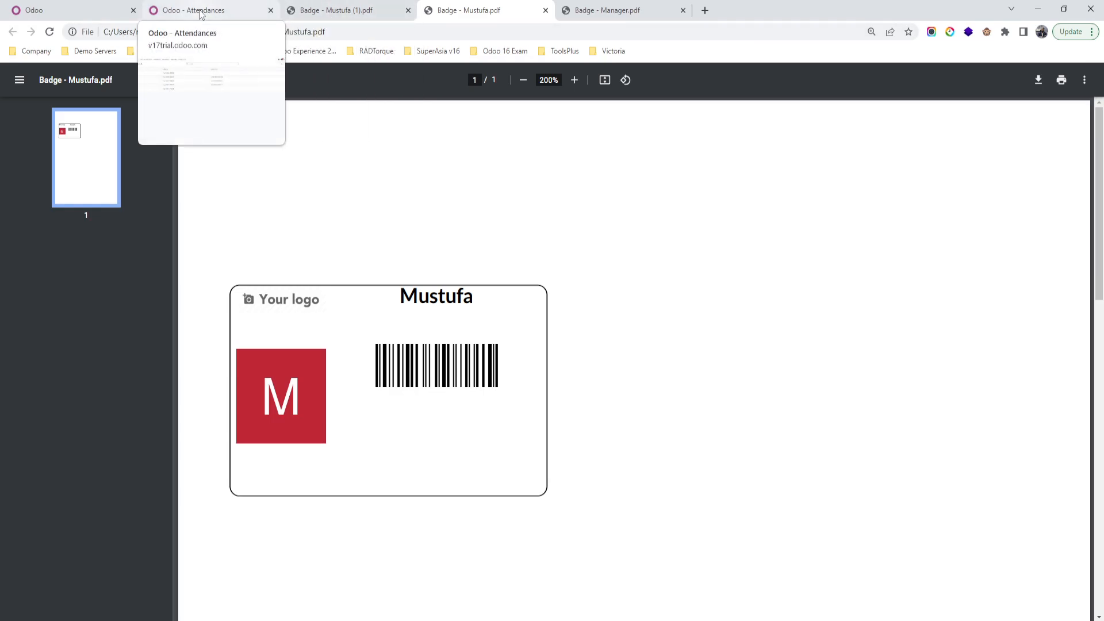
{"action": "left_click", "coordinate": [204, 10]}
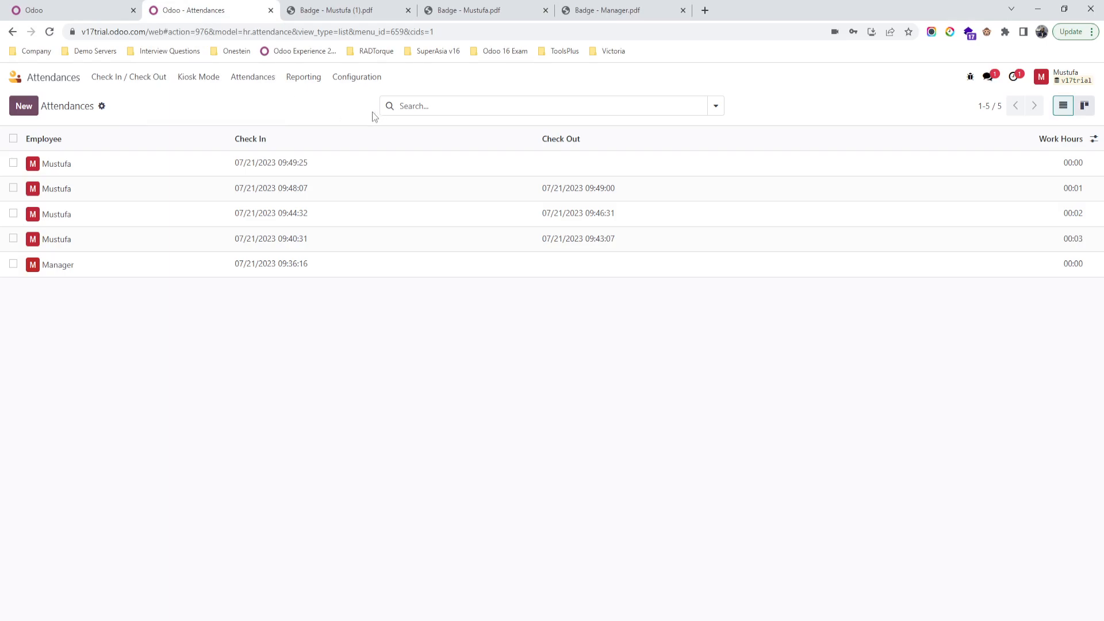
{"action": "mouse_move", "coordinate": [173, 97]}
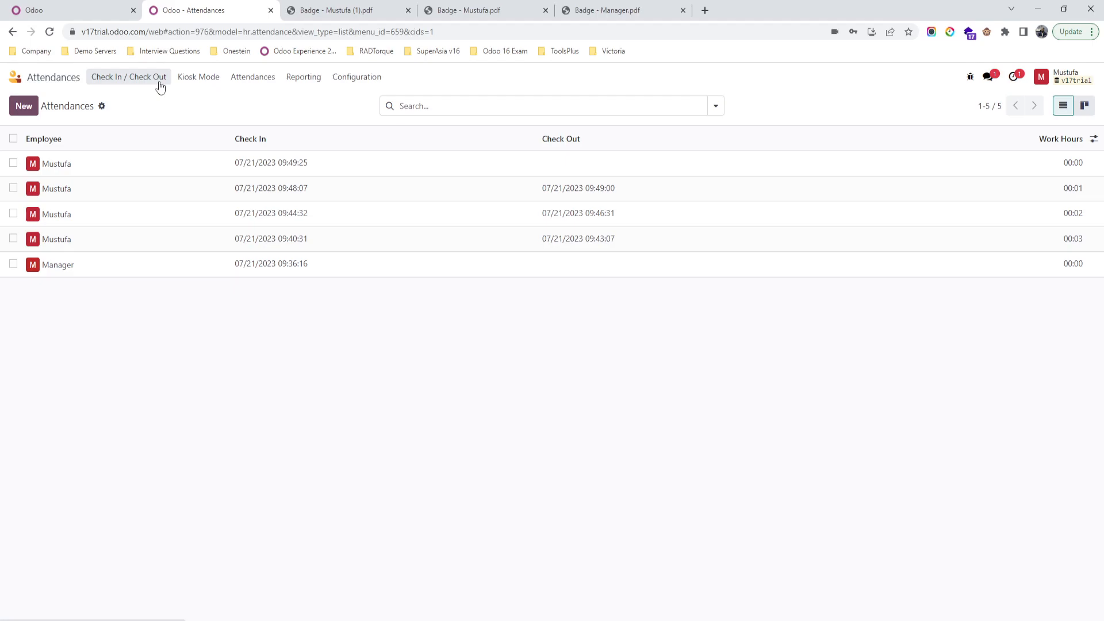
{"action": "mouse_move", "coordinate": [267, 113]}
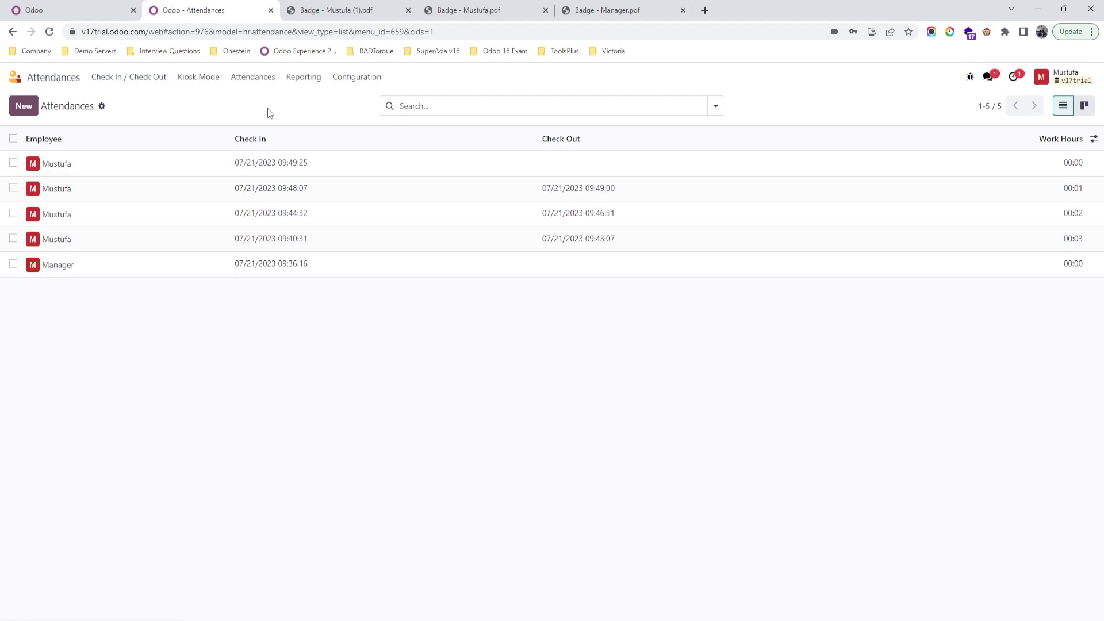
{"action": "mouse_move", "coordinate": [295, 114]}
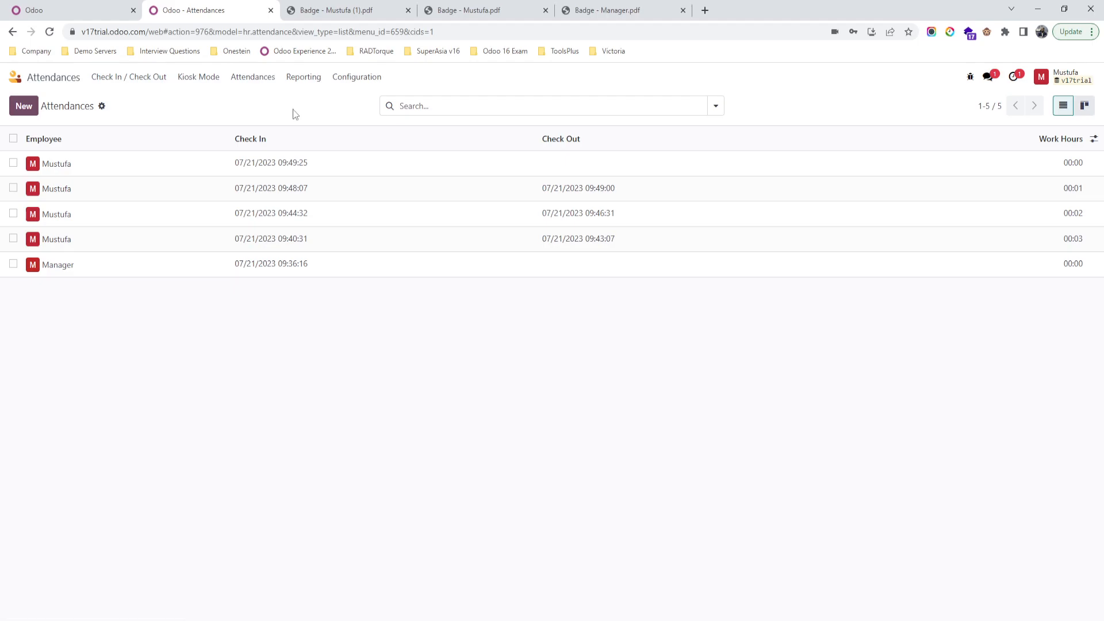